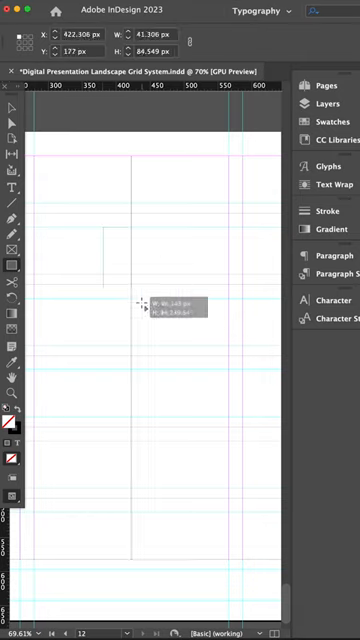
- Draw a trial rectangle, then set the default fill to a 10% black tint with no stroke
{"action": "left_click_drag", "start_coordinate": [110, 230], "coordinate": [200, 395]}
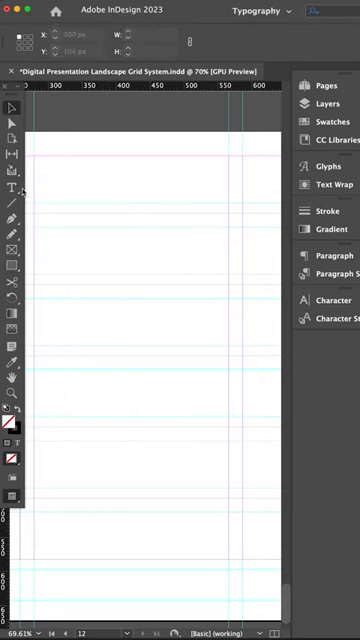
{"action": "left_click", "coordinate": [13, 188]}
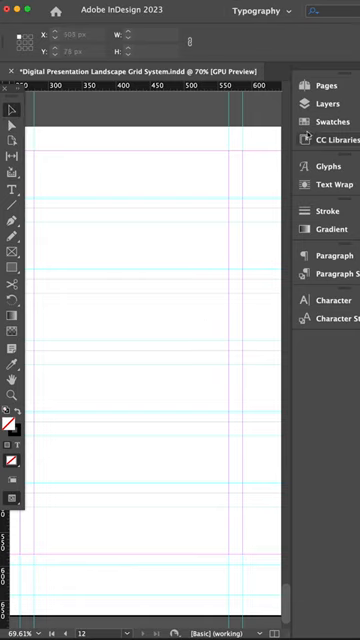
{"action": "left_click", "coordinate": [323, 121]}
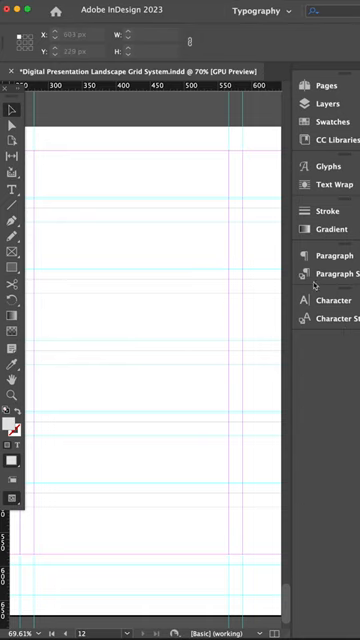
- Draw a text frame of roughly 168 by 263 px in the page centre with the Type tool
{"action": "left_click", "coordinate": [331, 284]}
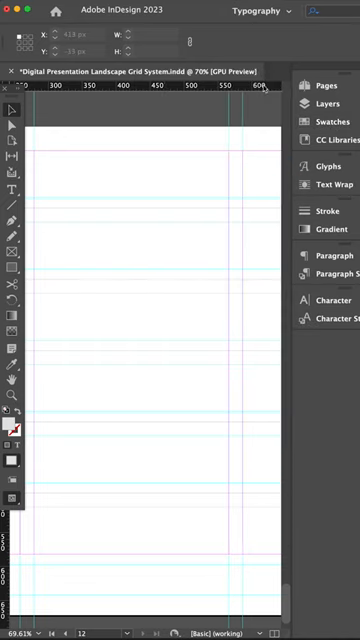
{"action": "left_click_drag", "start_coordinate": [84, 243], "coordinate": [210, 437]}
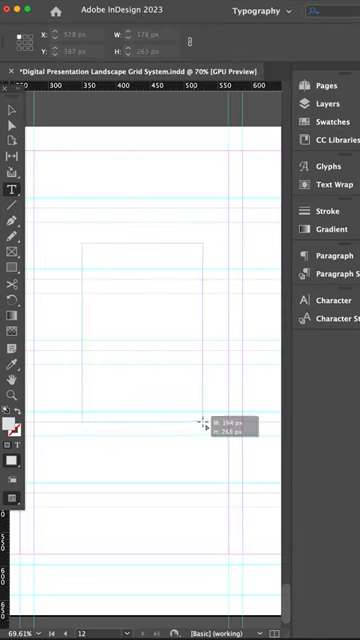